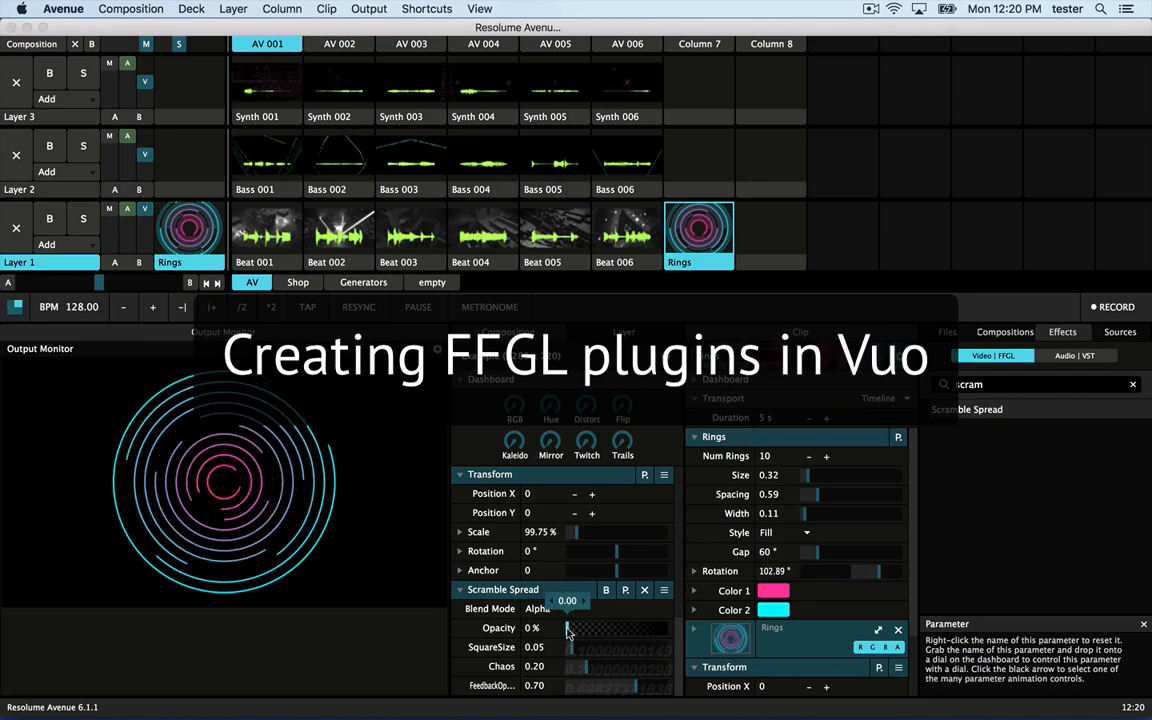
Raise the Scramble Spread effect opacity in stages up to about 97%.
drag(568, 628, 590, 628)
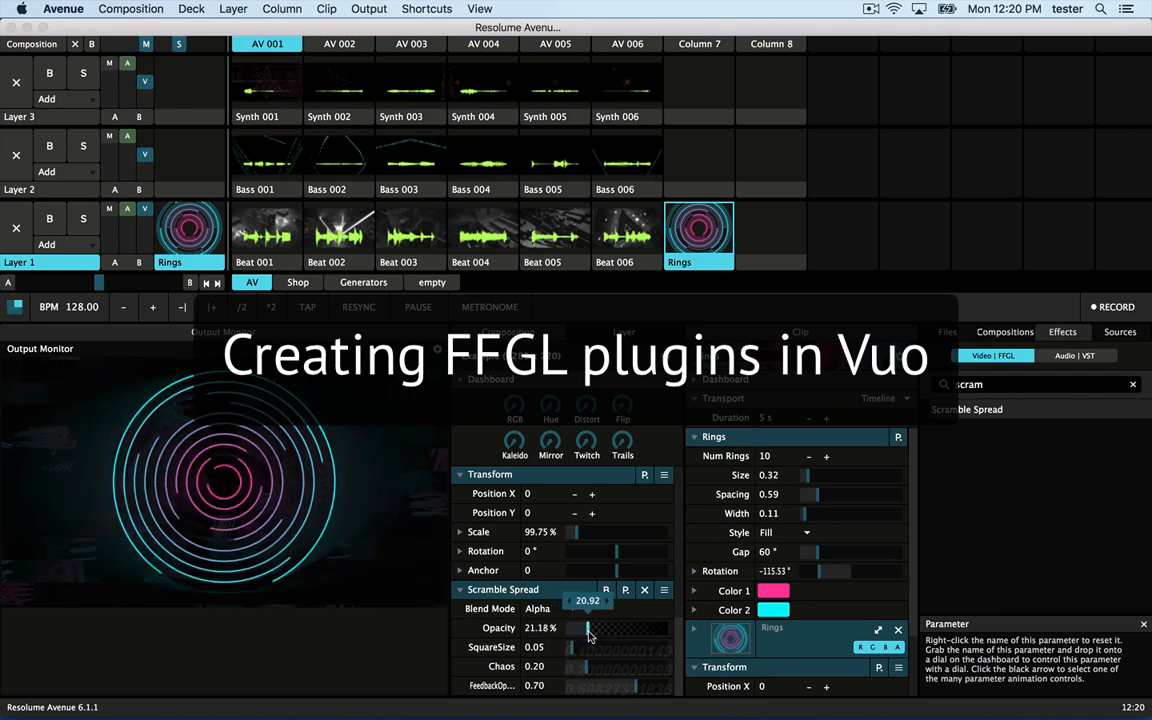
drag(588, 628, 610, 628)
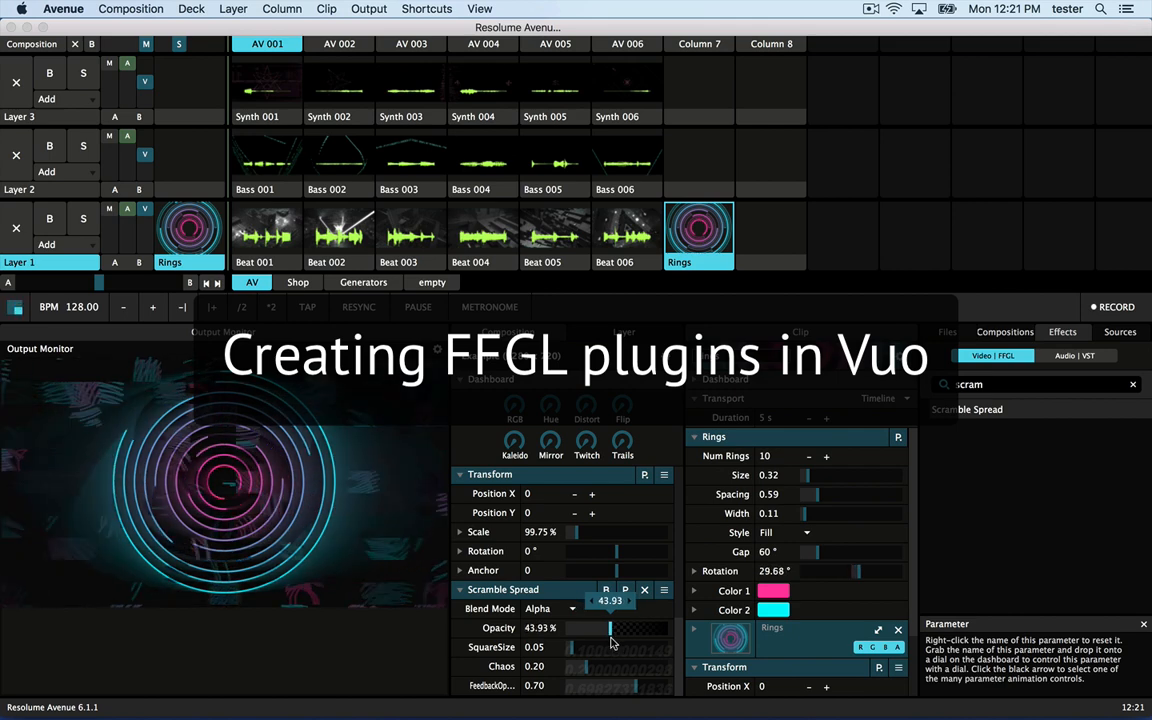
drag(612, 628, 628, 628)
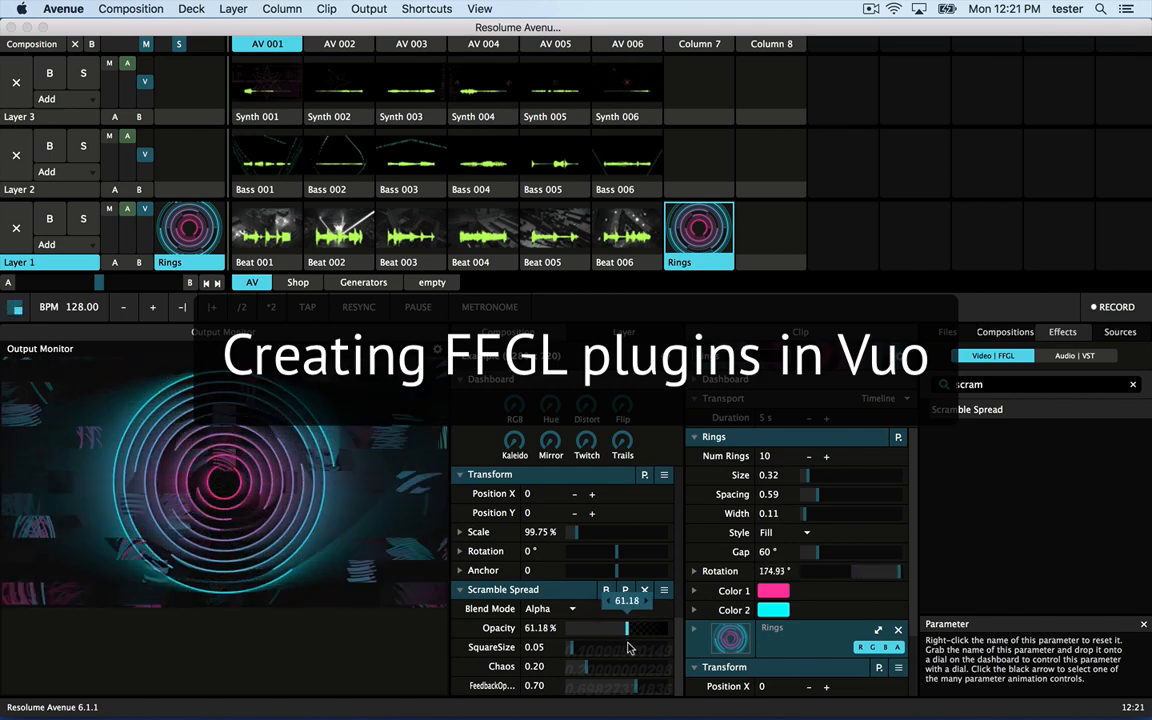
drag(600, 628, 656, 628)
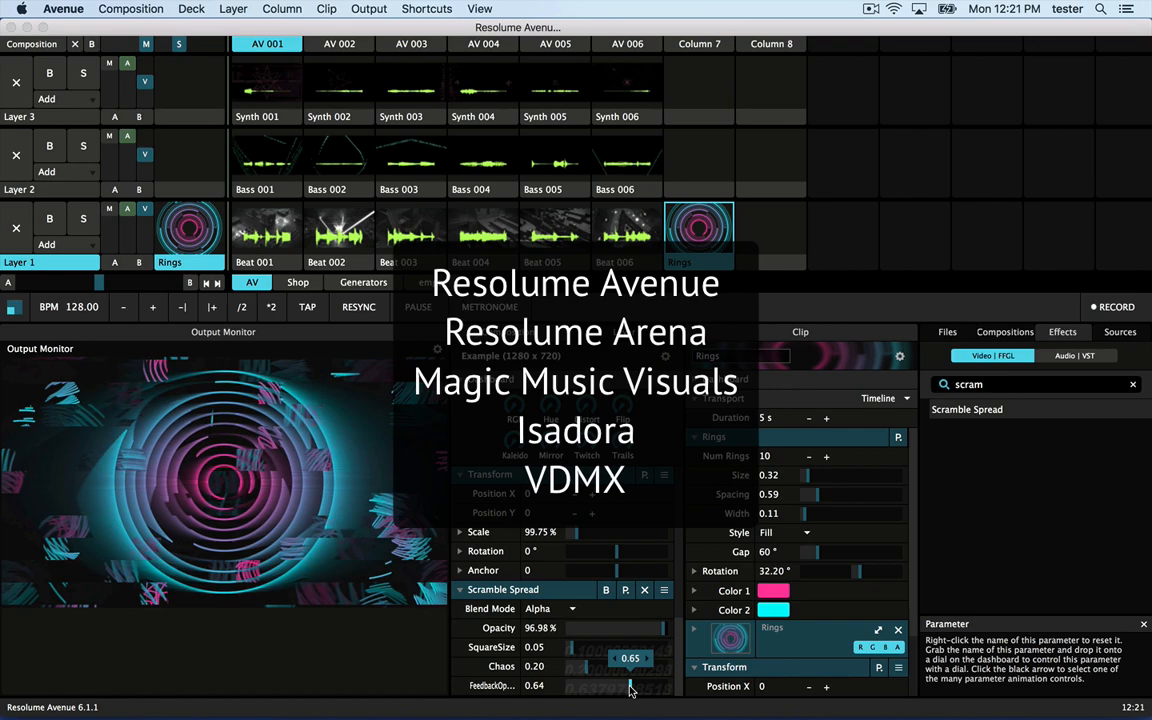
Lower the effect's FeedbackOpacity to roughly 0.45.
drag(630, 688, 612, 688)
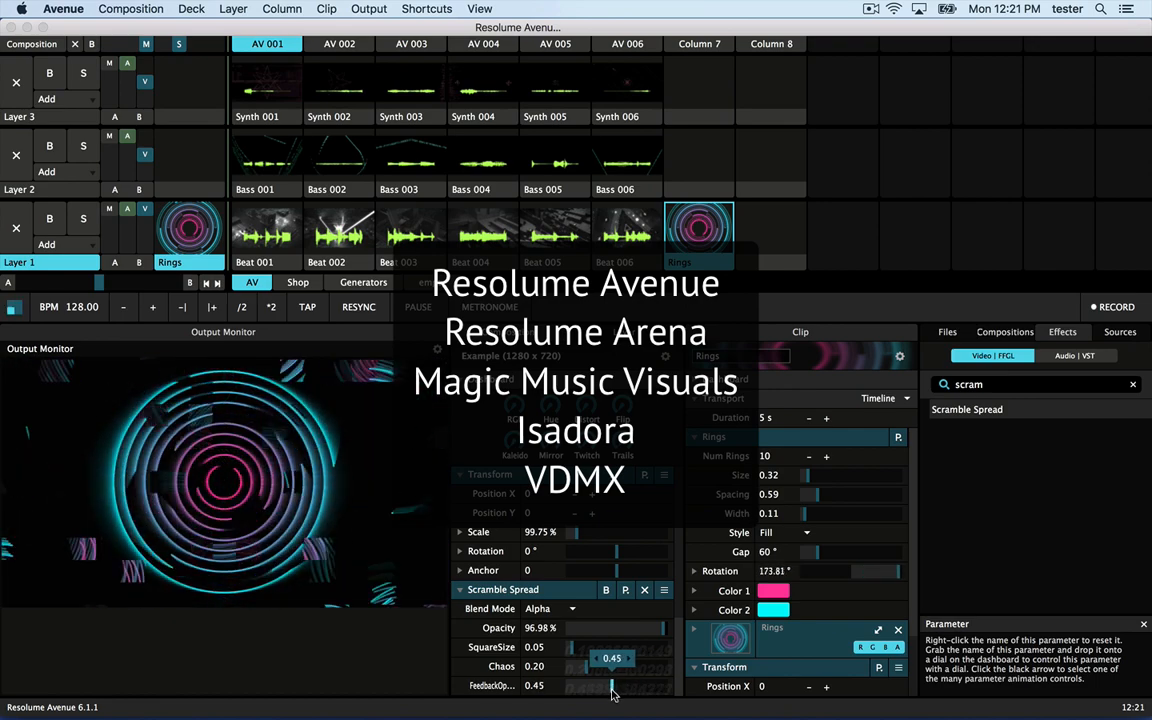
drag(610, 686, 656, 686)
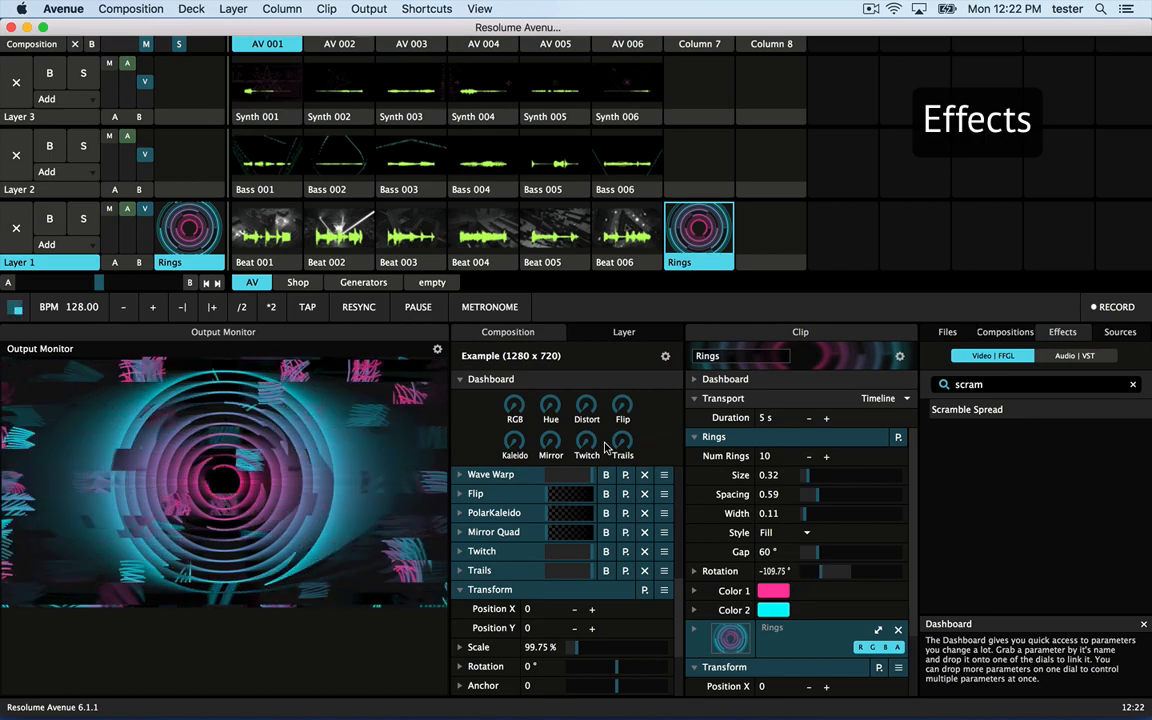
drag(790, 572, 856, 572)
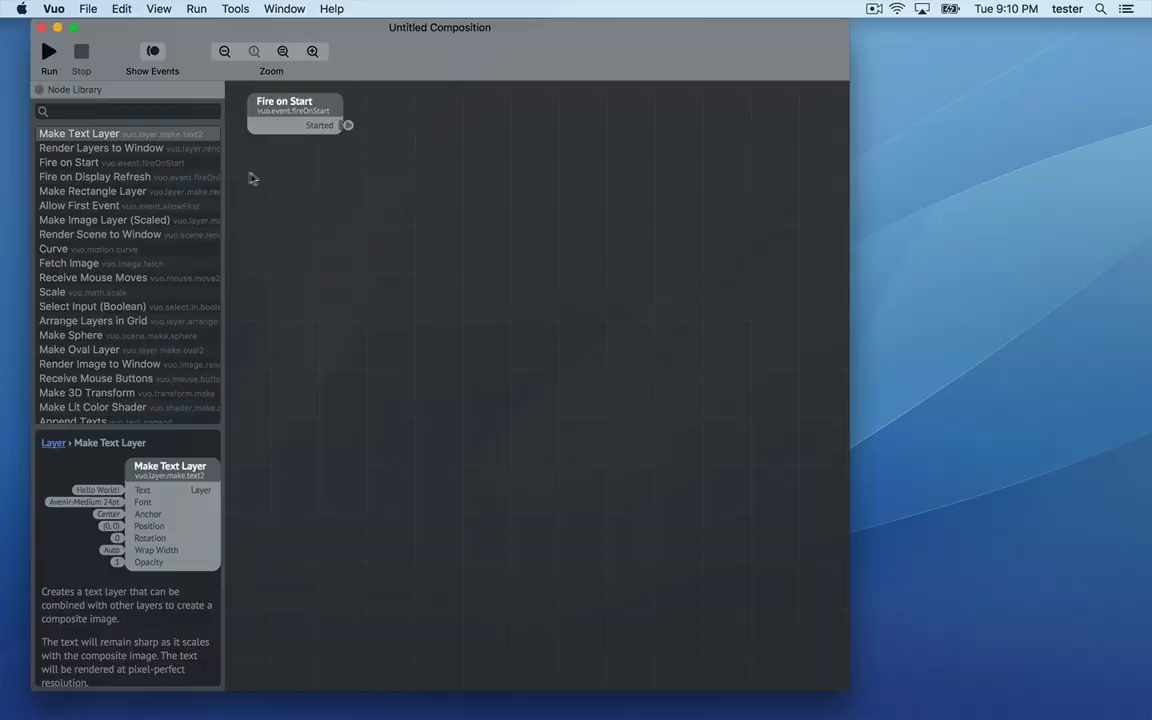
Create an Image Filter composition with Scramble Image into Blend Image with Feedback, saved as ScrambleSpread on the desktop.
click(88, 8)
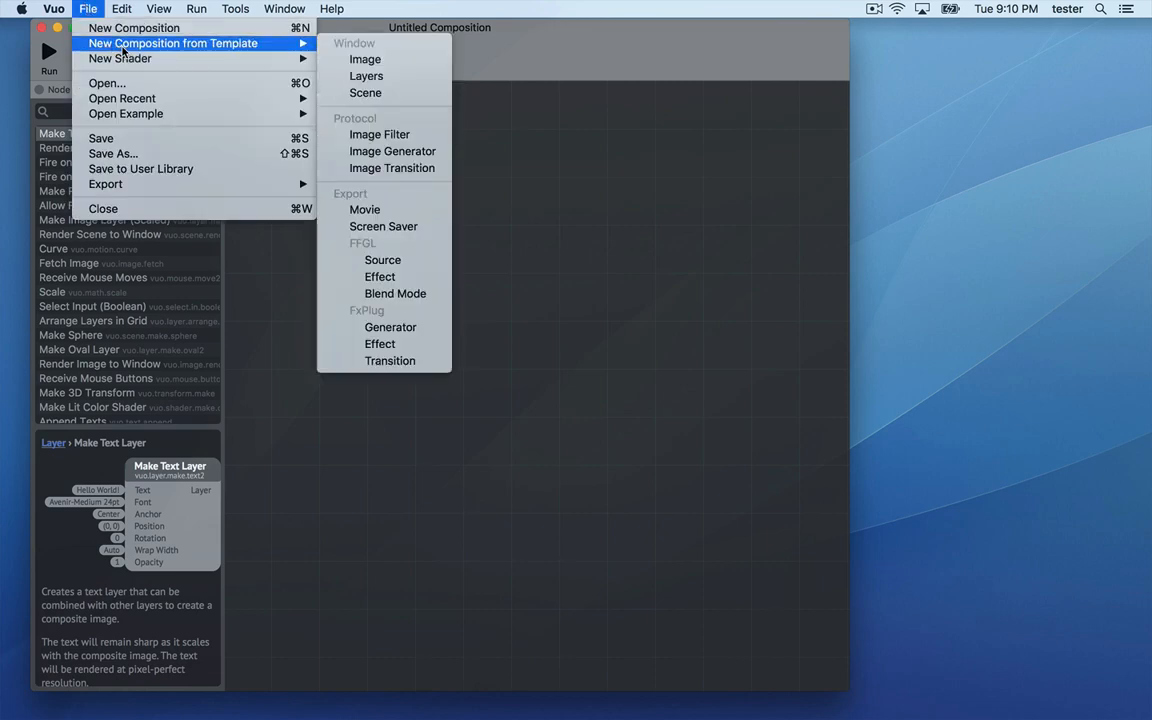
mouse_move(380, 276)
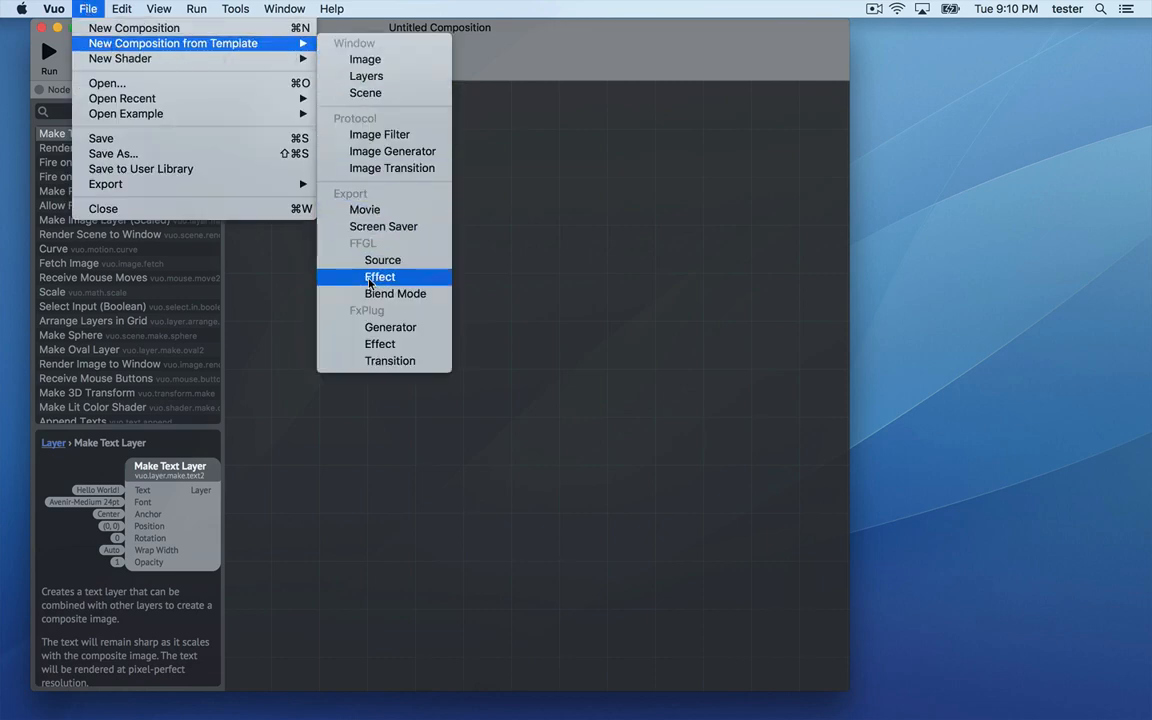
mouse_move(380, 134)
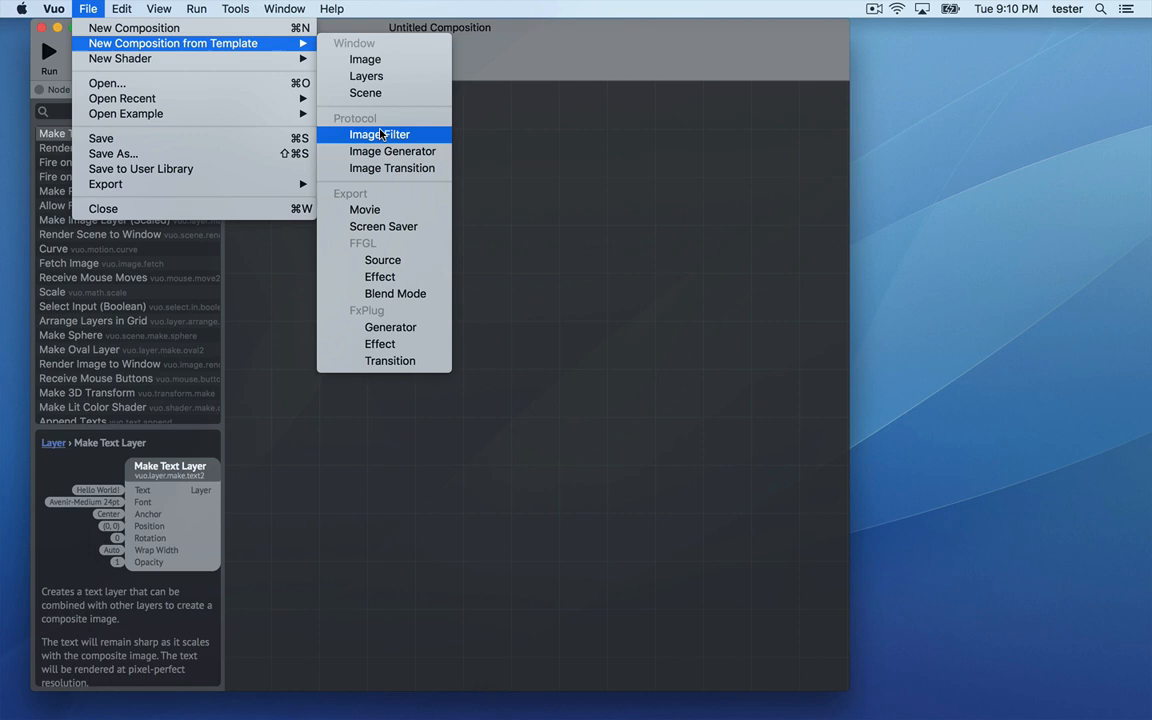
click(380, 134)
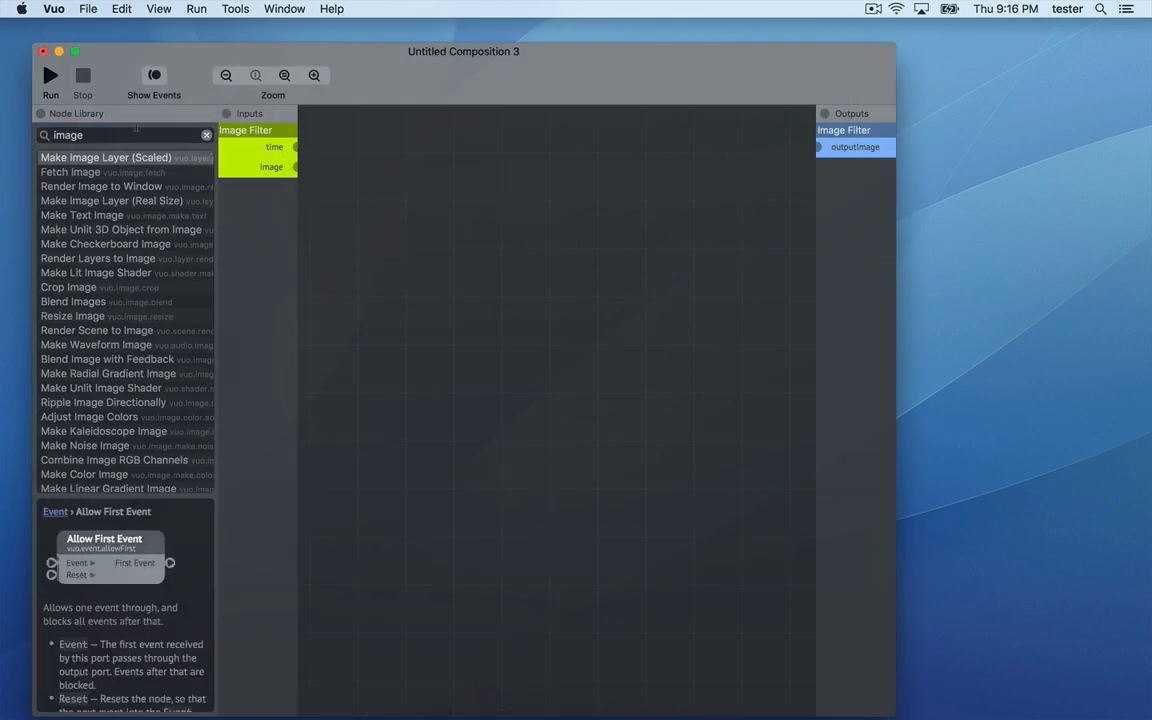
text(blend)
text(Sc)
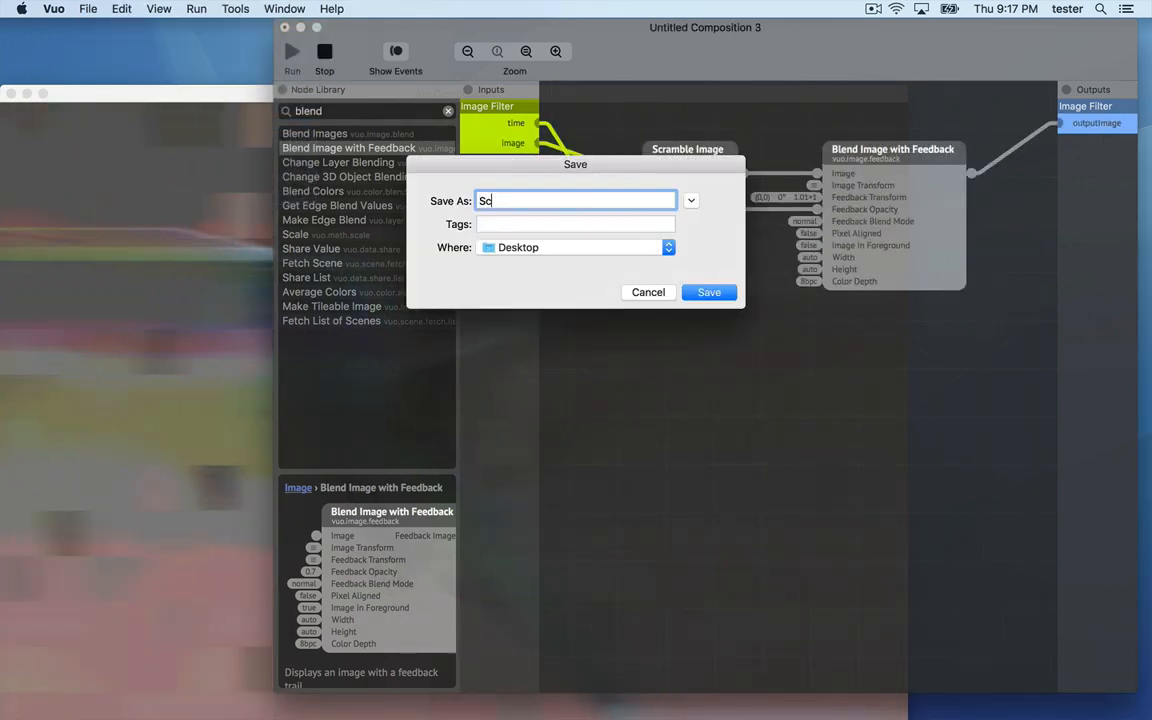
click(708, 292)
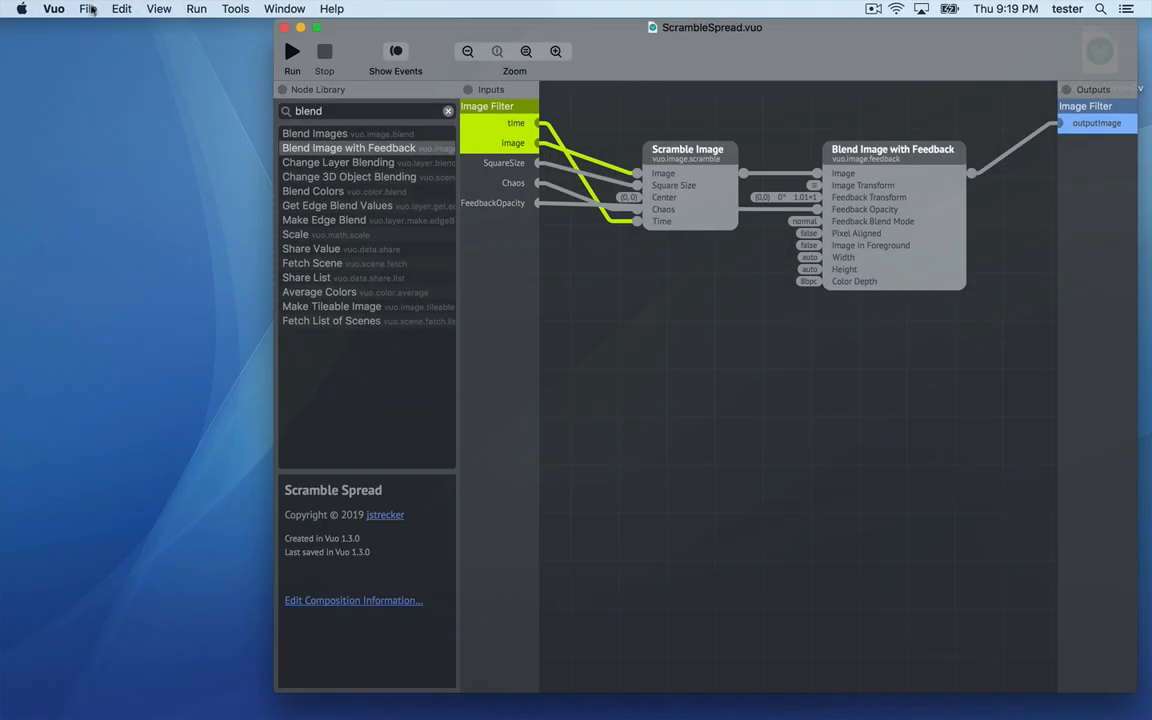
Export the ScrambleSpread composition as an FFGL plugin from the File menu.
click(88, 8)
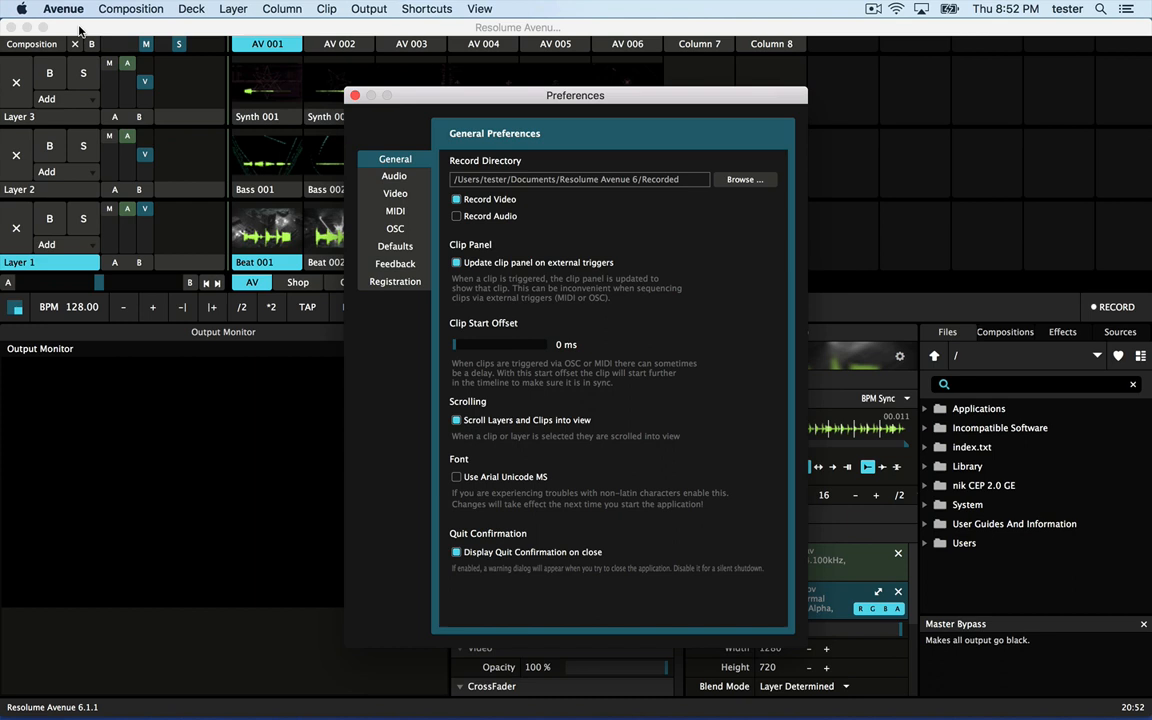
Add ~/Library/Graphics/FreeFrame Plug-ins as an FFGL plugin directory in Video preferences and close them.
click(396, 192)
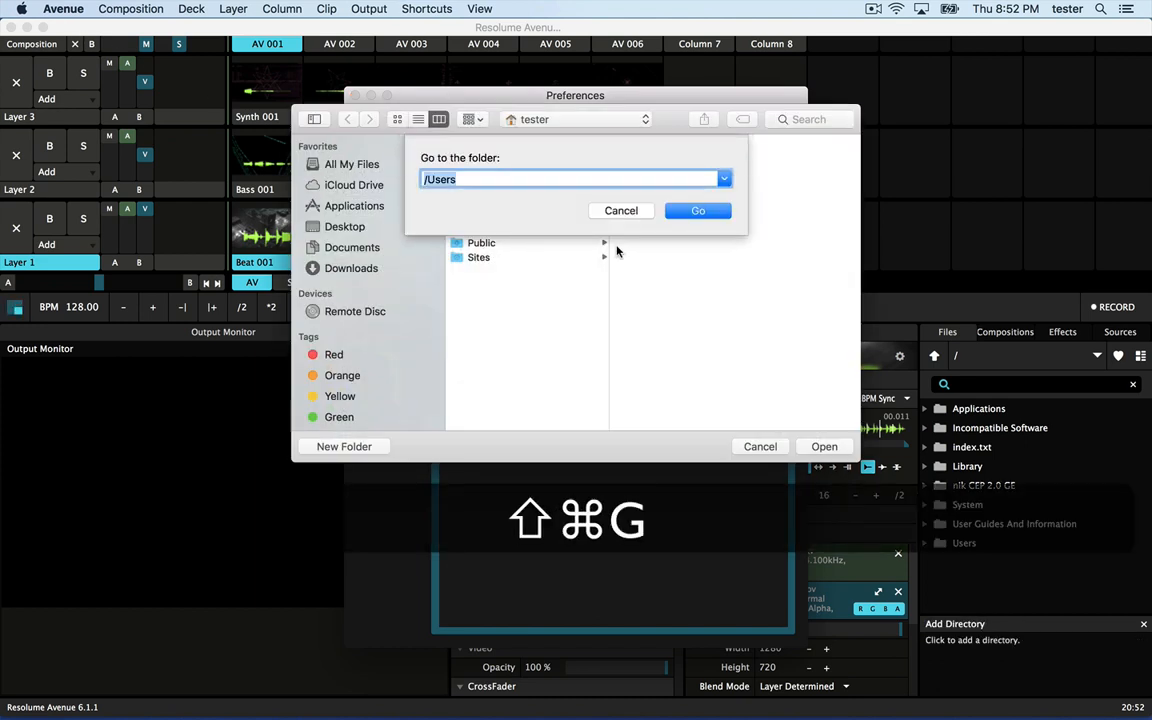
text(~/Library)
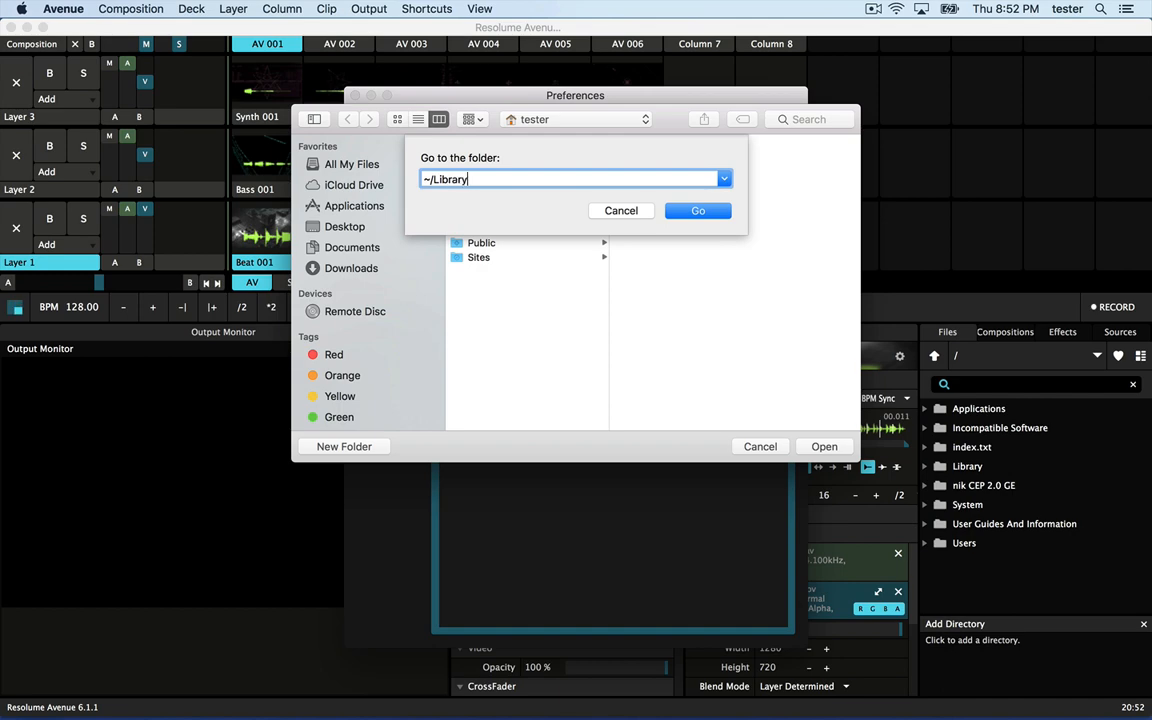
click(696, 210)
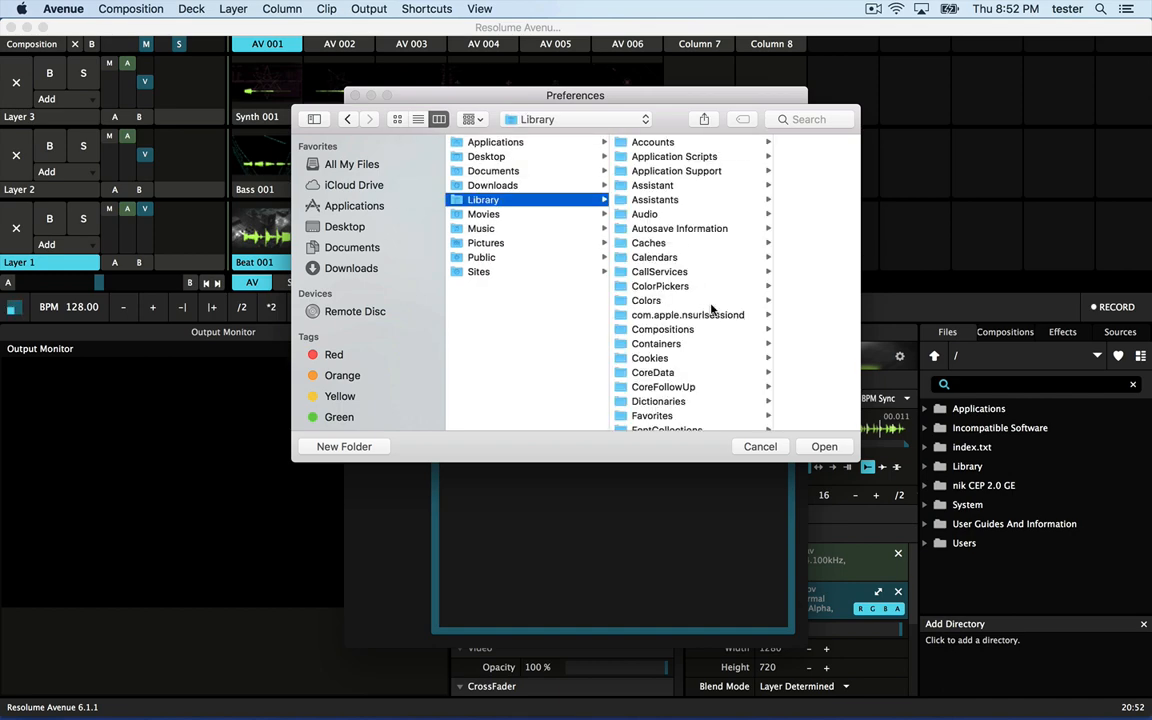
click(576, 338)
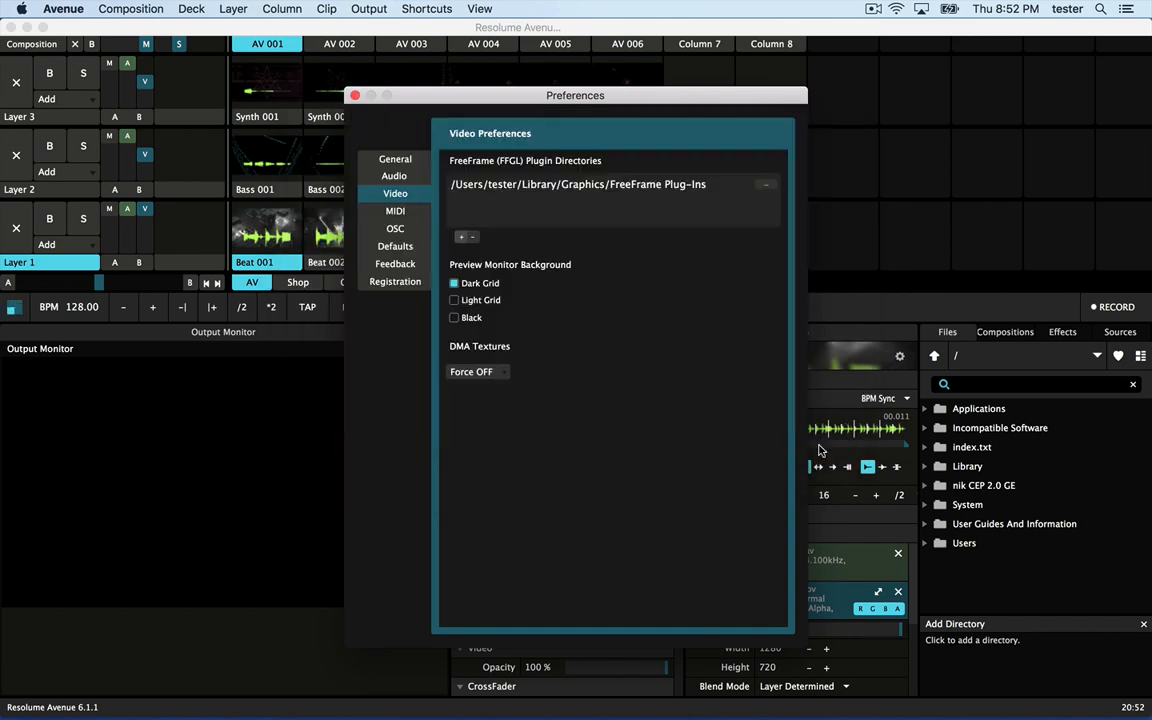
click(354, 96)
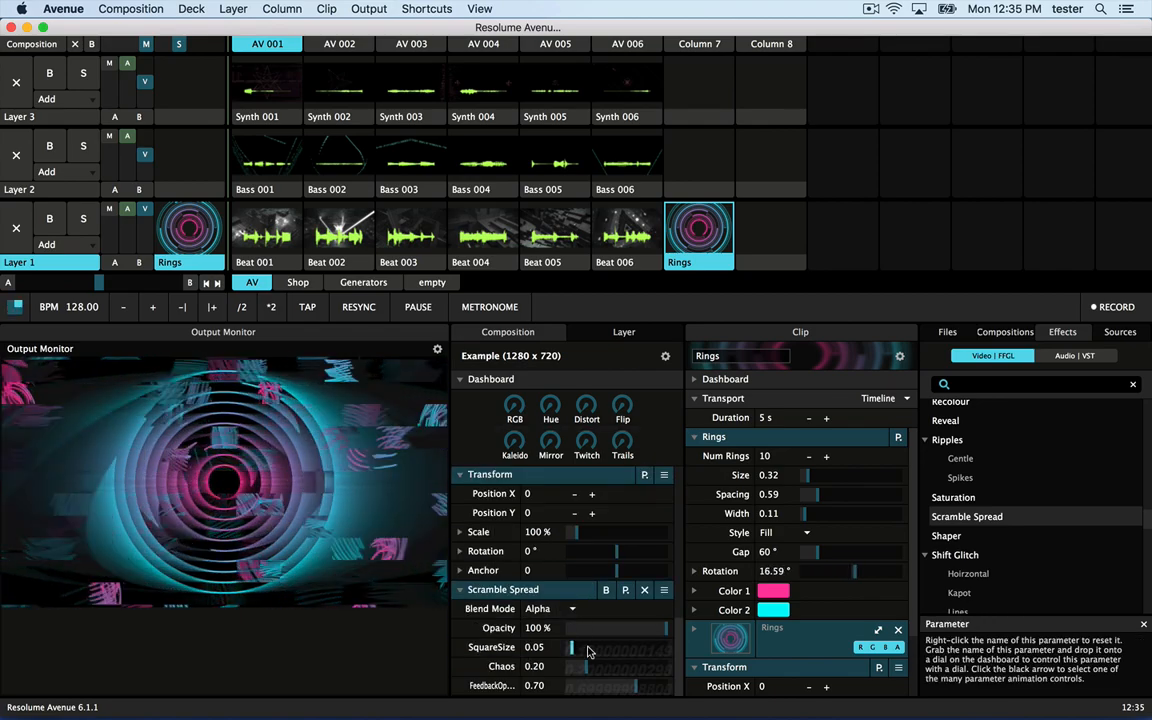
Adjust SquareSize and push the Chaos slider of Scramble Spread on the Rings clip higher.
drag(576, 666, 648, 666)
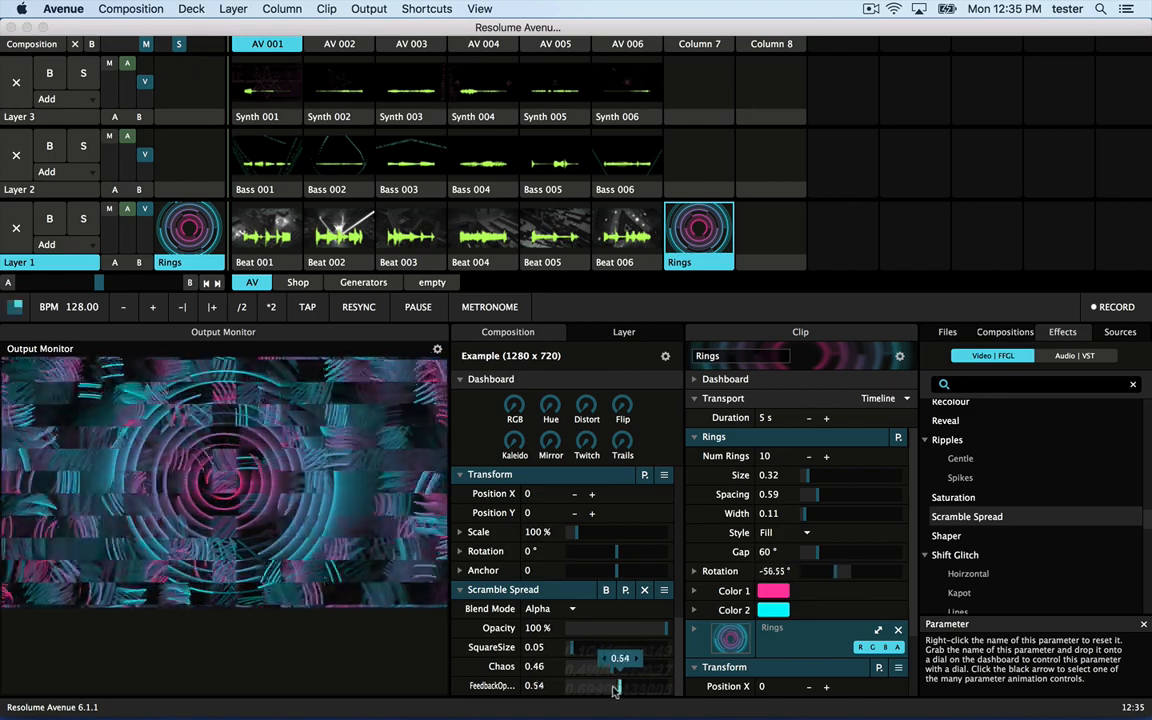
drag(600, 684, 650, 684)
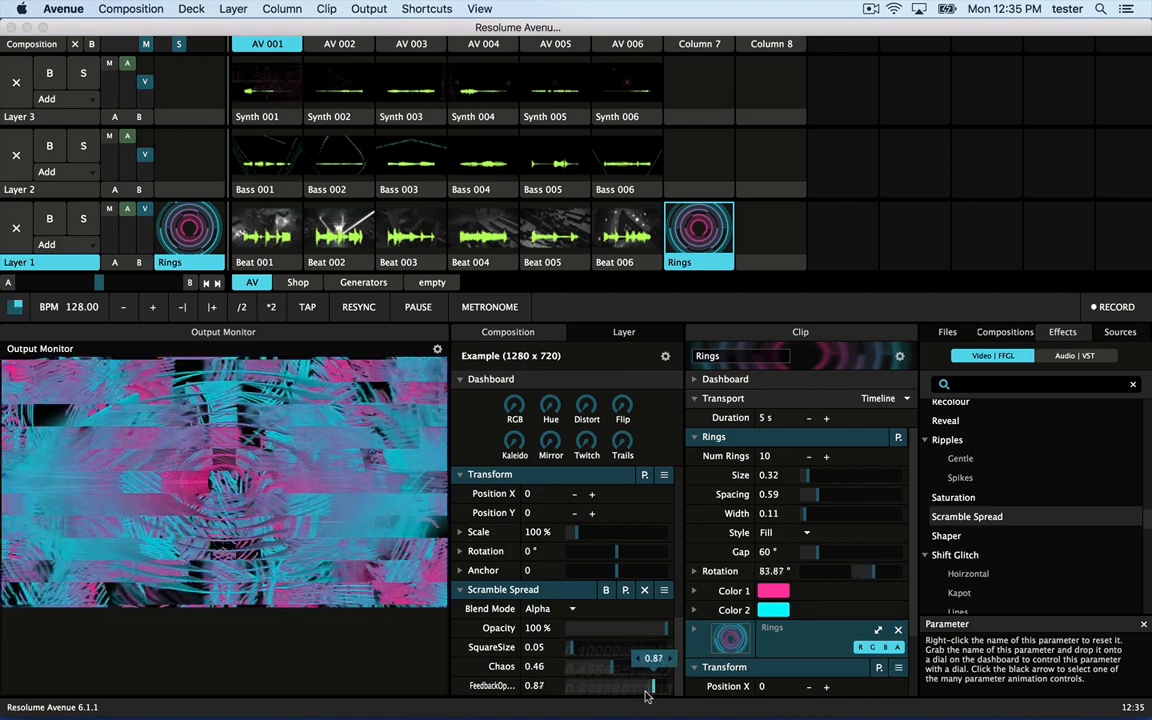
drag(656, 686, 630, 686)
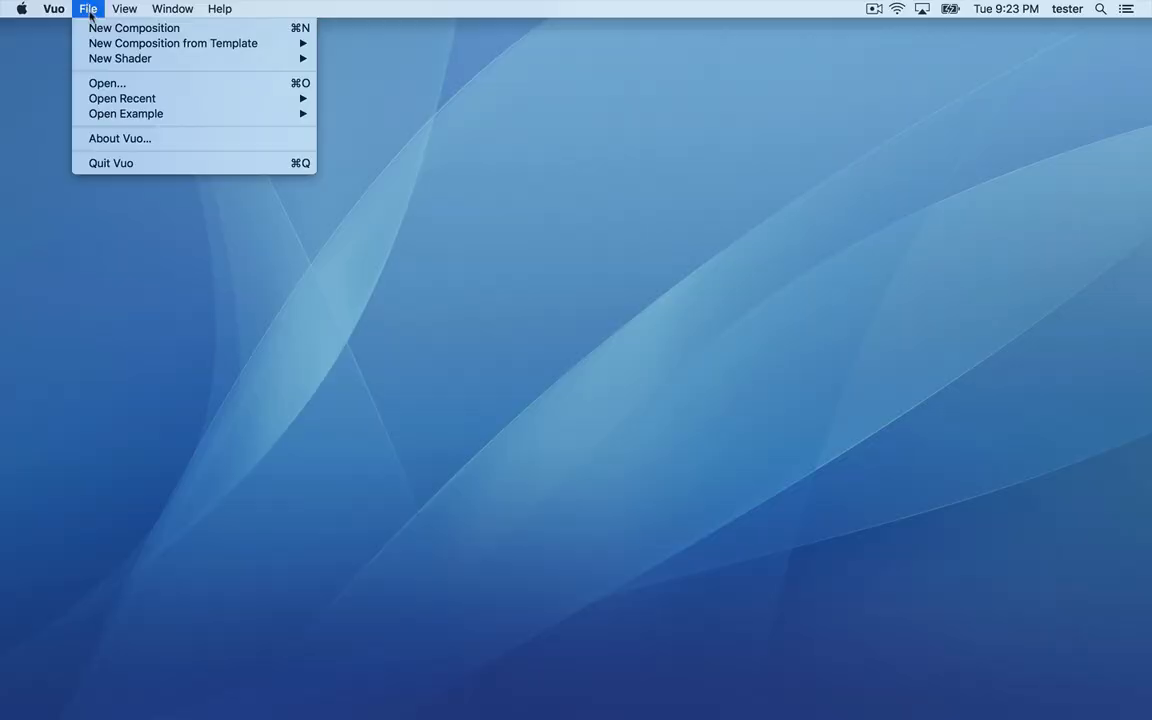
mouse_move(172, 44)
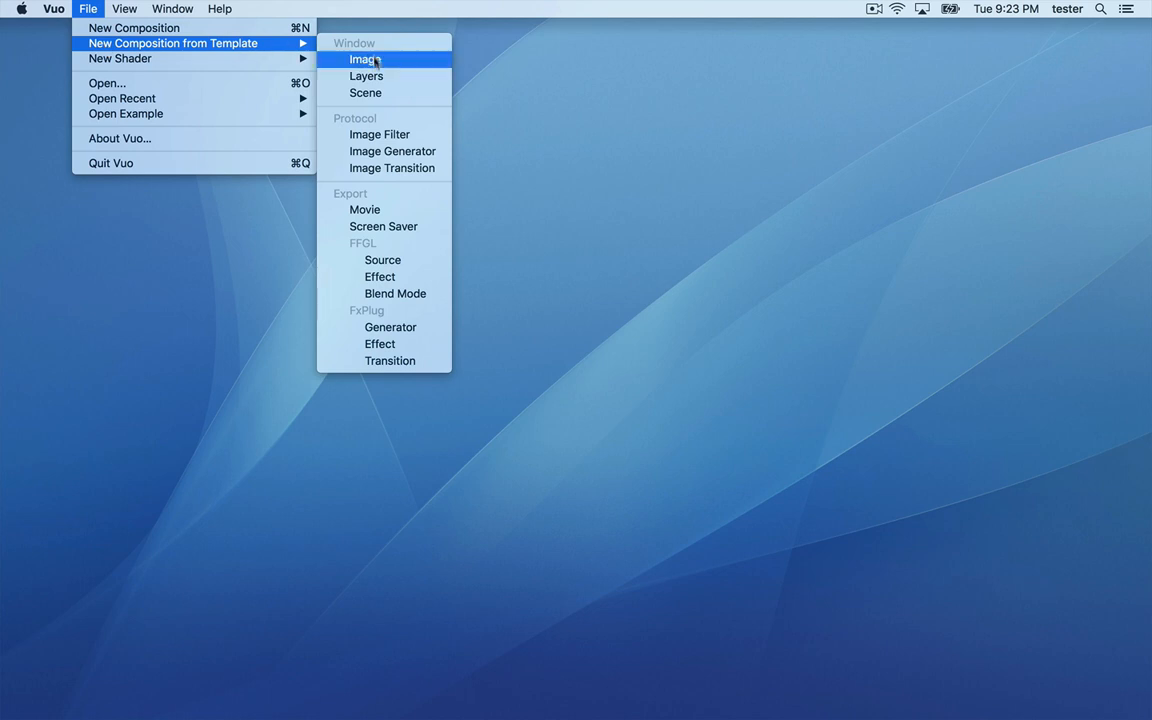
mouse_move(392, 152)
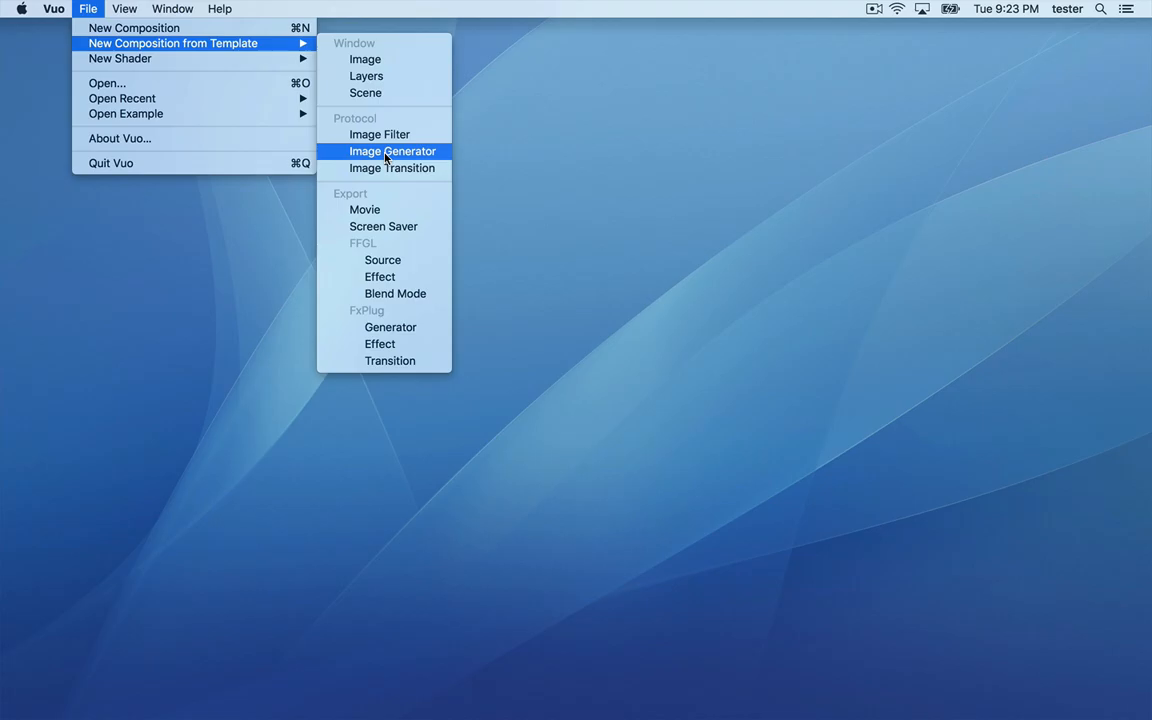
Create a new composition from the Image Generator template.
click(392, 152)
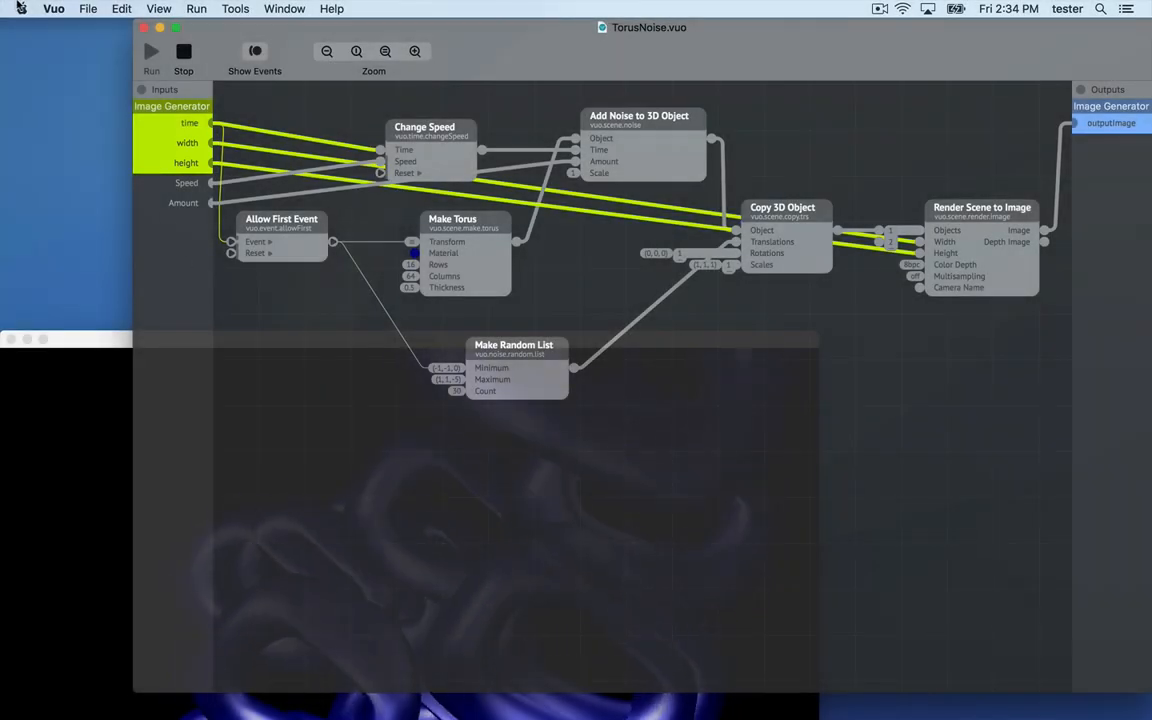
Export TorusNoise.vuo as an FFGL Source plugin via the File menu.
click(88, 8)
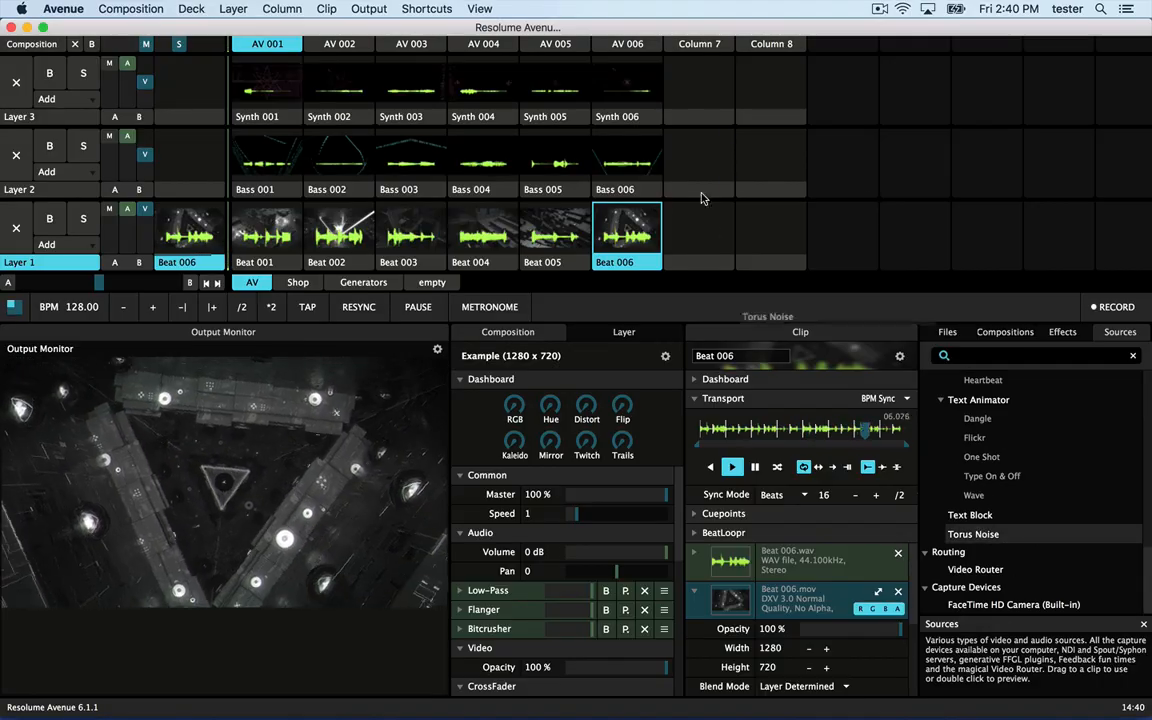
Trigger the Torus Noise clip and raise its Speed and both Amount axes.
click(698, 232)
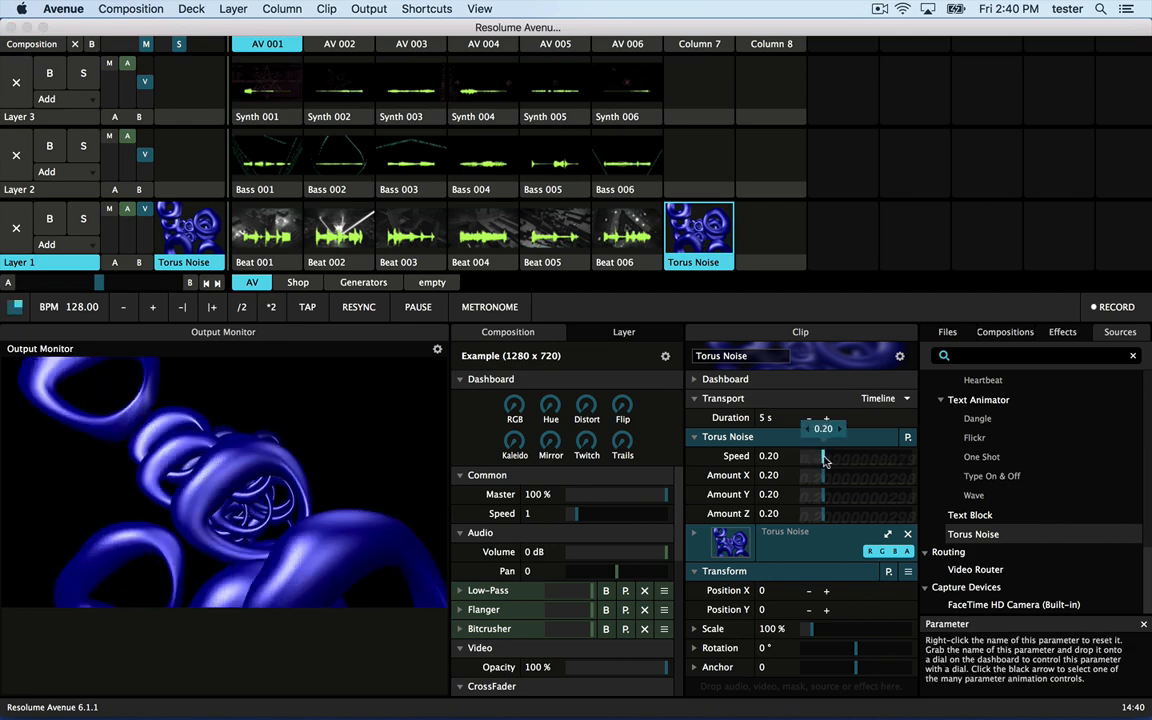
drag(810, 456, 850, 456)
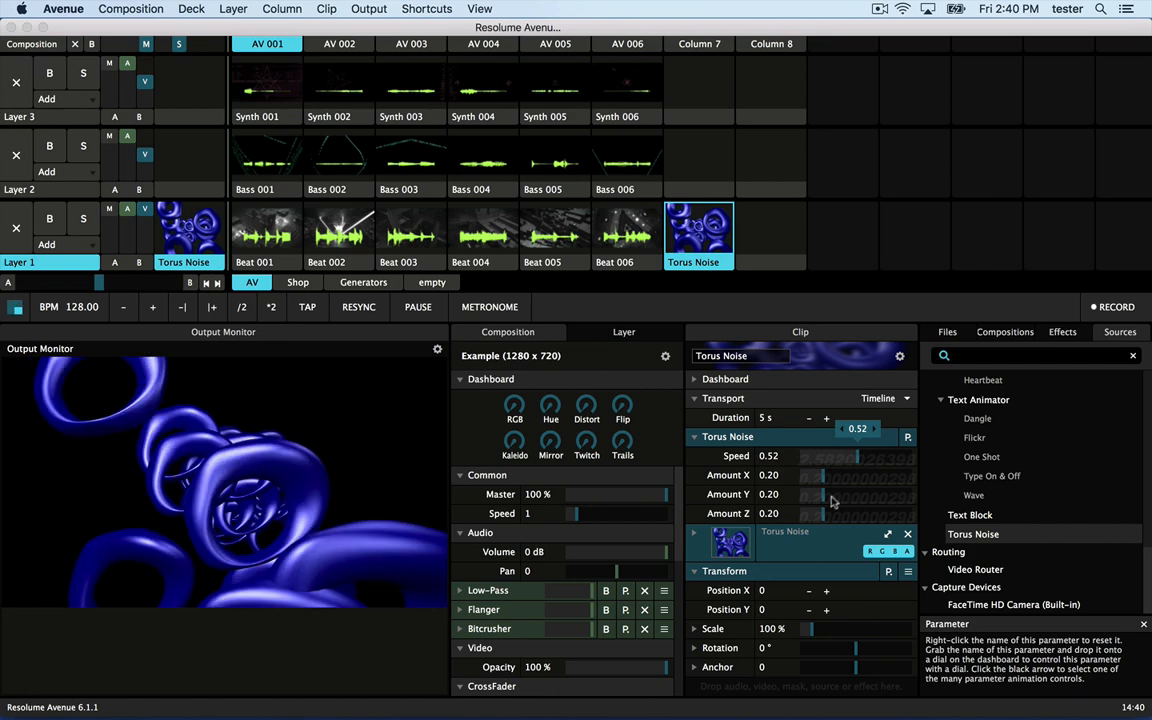
drag(810, 512, 864, 512)
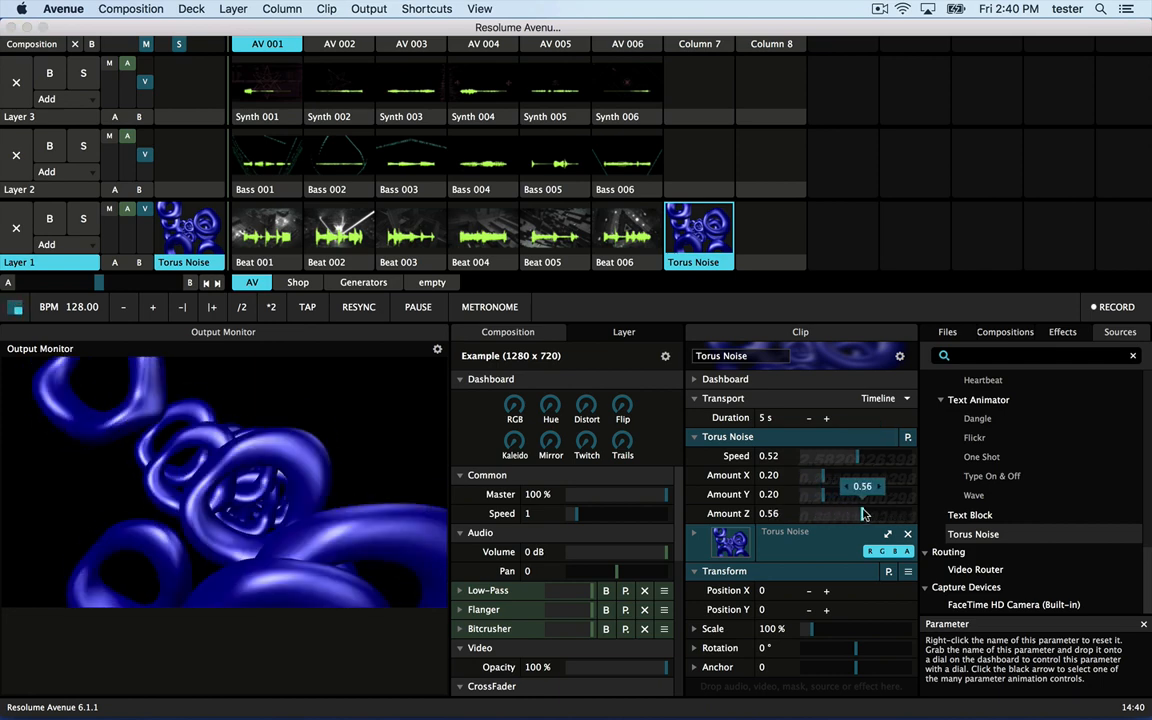
drag(862, 486, 868, 486)
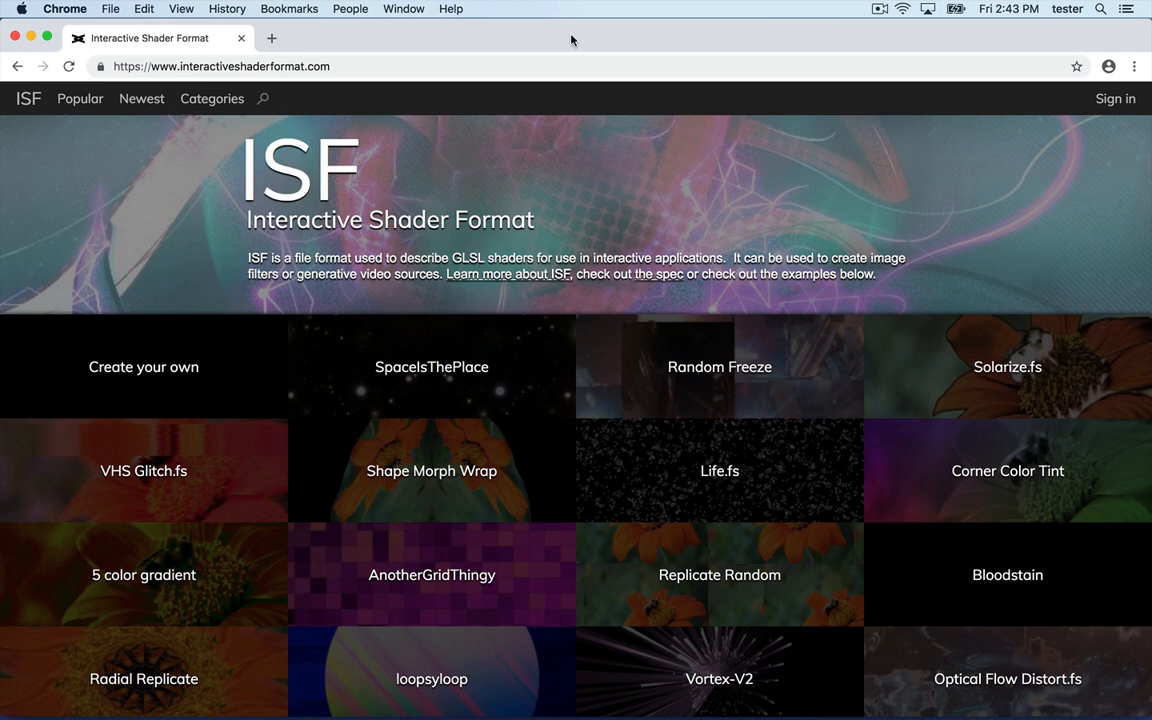
Open the VHS Glitch.fs shader page on interactiveshaderformat.com and download it.
click(144, 472)
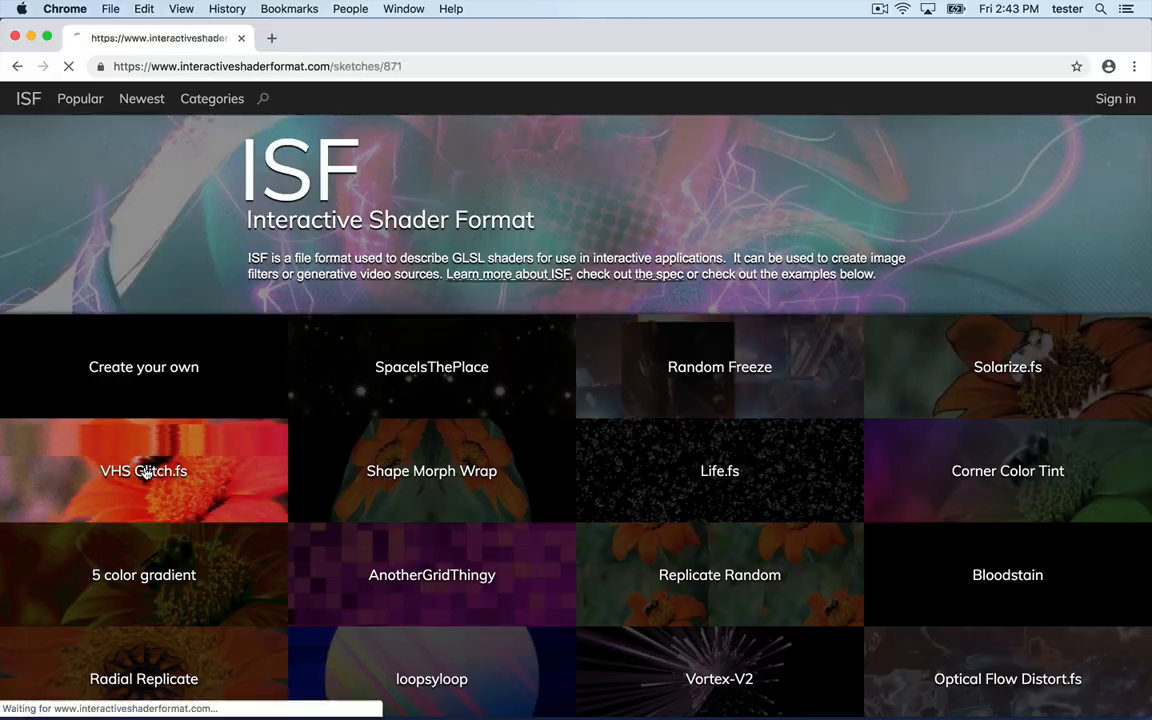
click(144, 472)
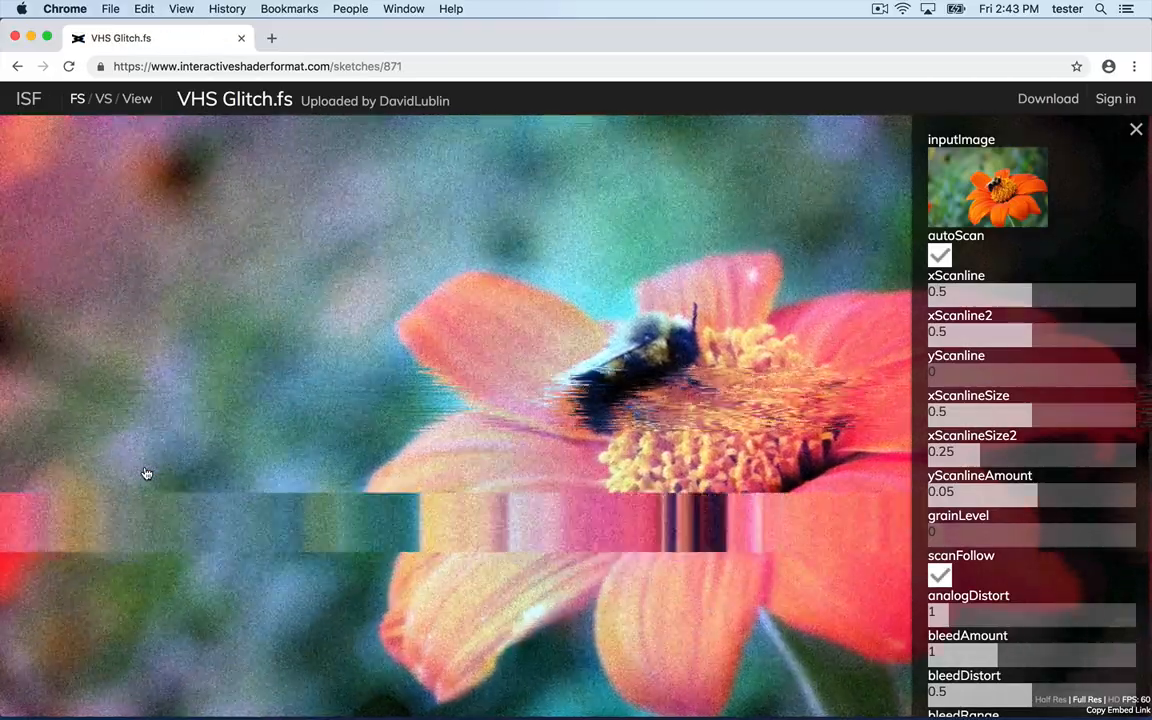
click(1048, 98)
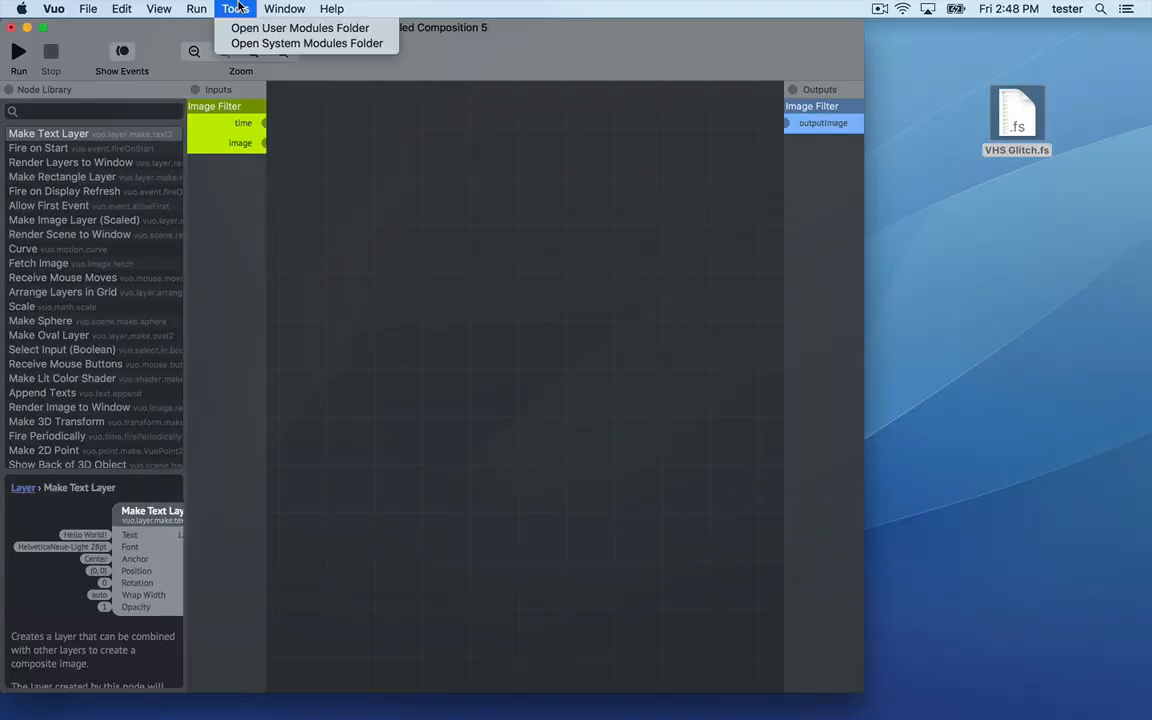
Move VHS Glitch.fs into the user modules folder and drag the VHS Glitch node onto the canvas.
click(300, 28)
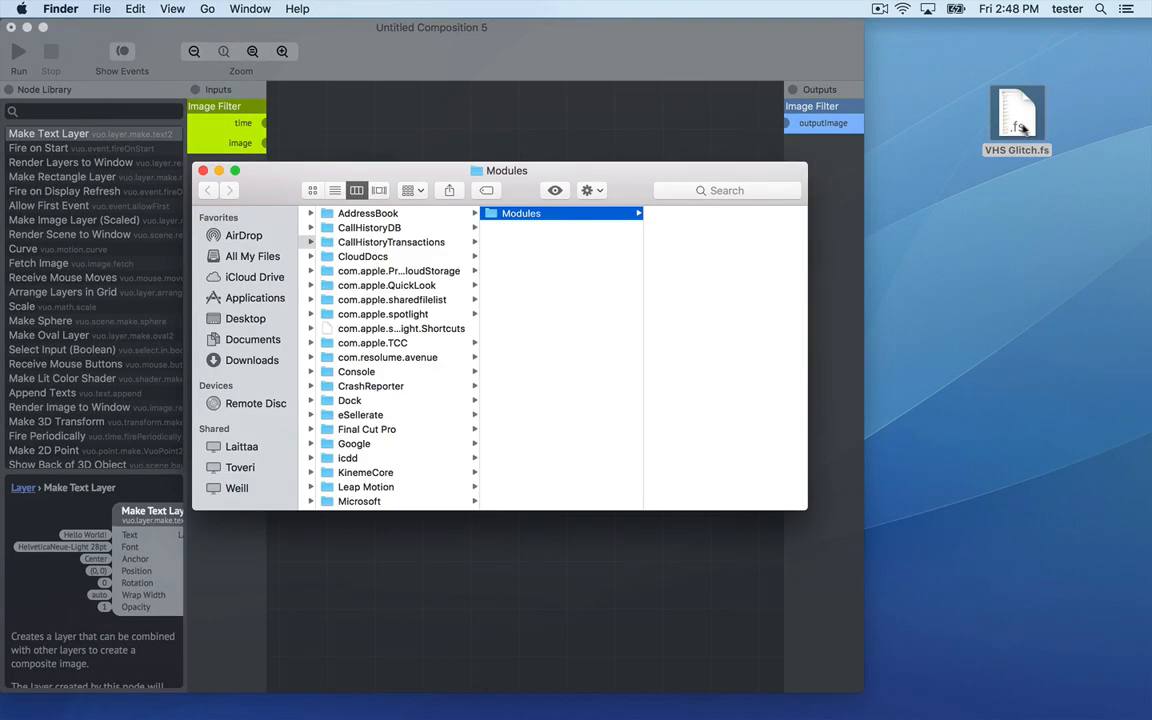
click(528, 212)
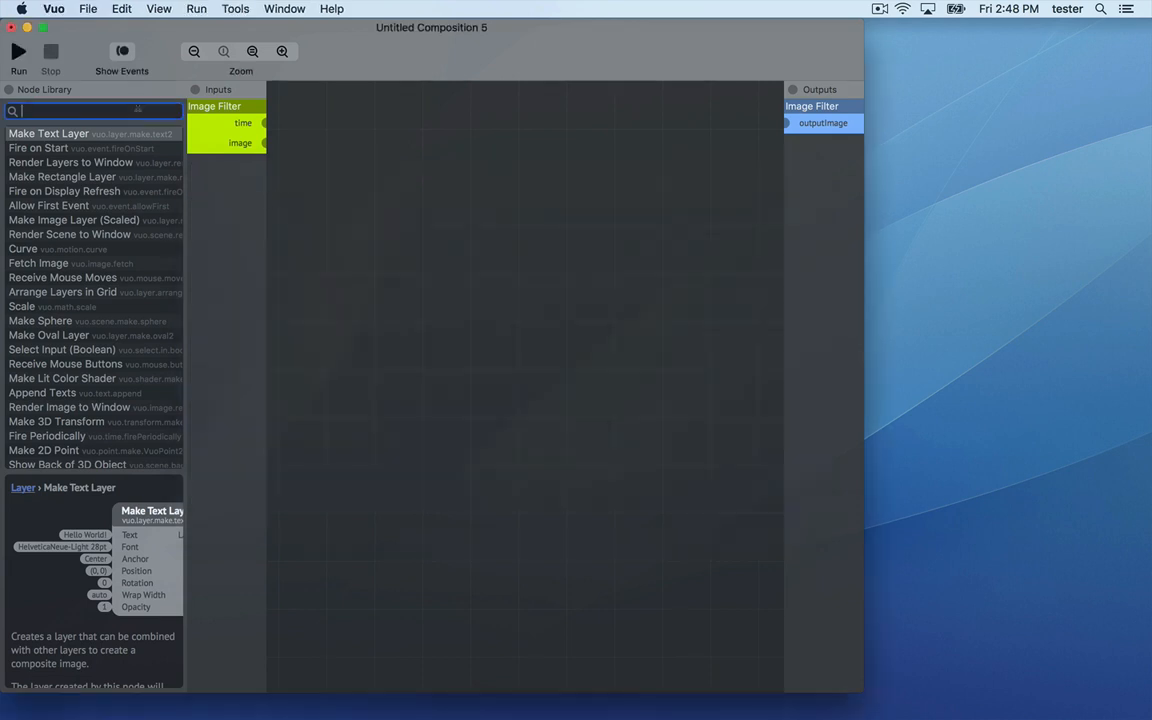
text(vhs)
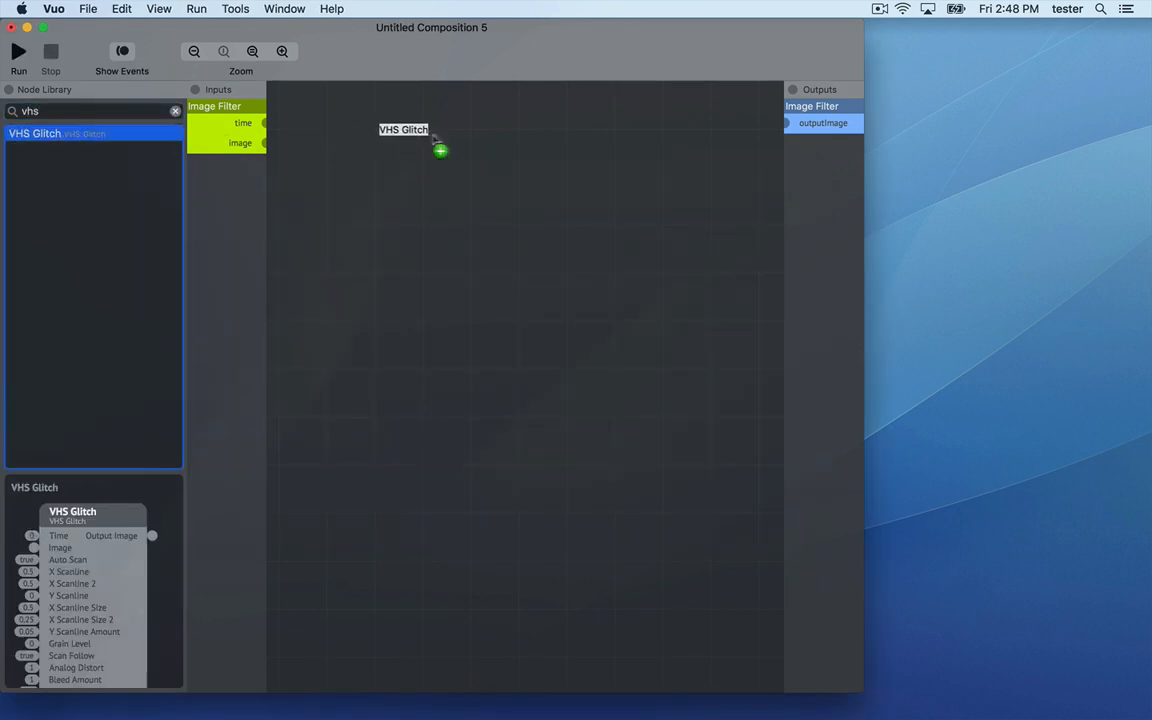
drag(404, 128, 490, 156)
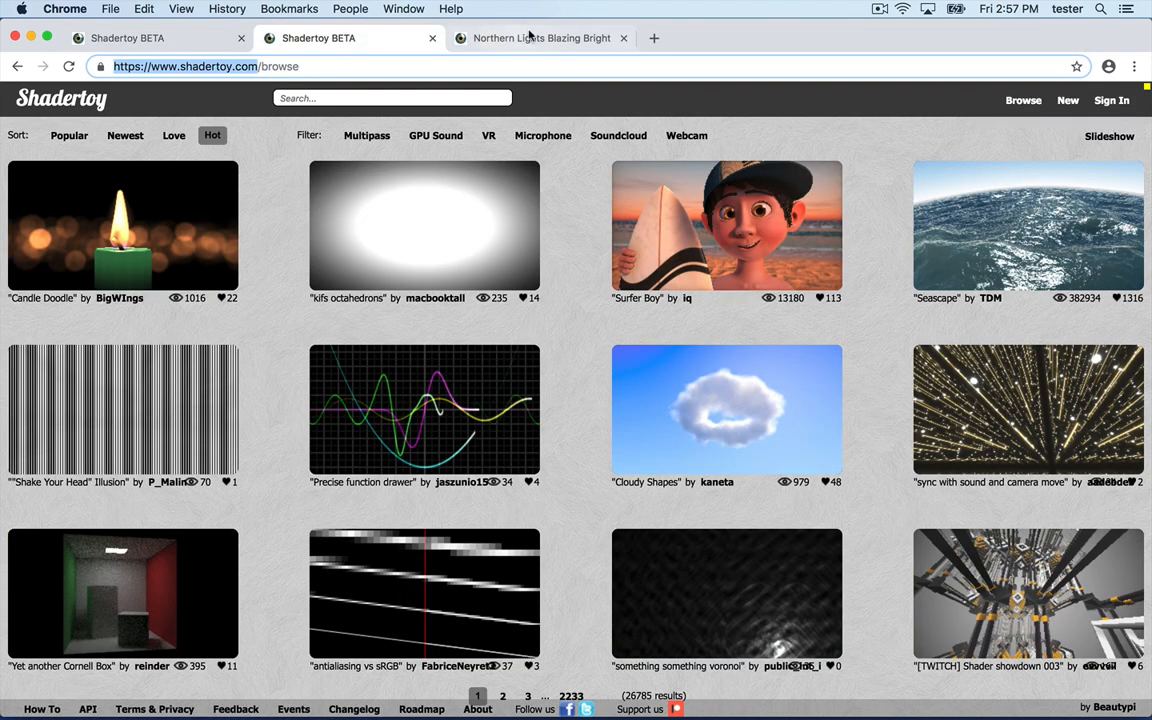
Switch the browser to the Northern Lights Blazing Bright shader page.
click(540, 38)
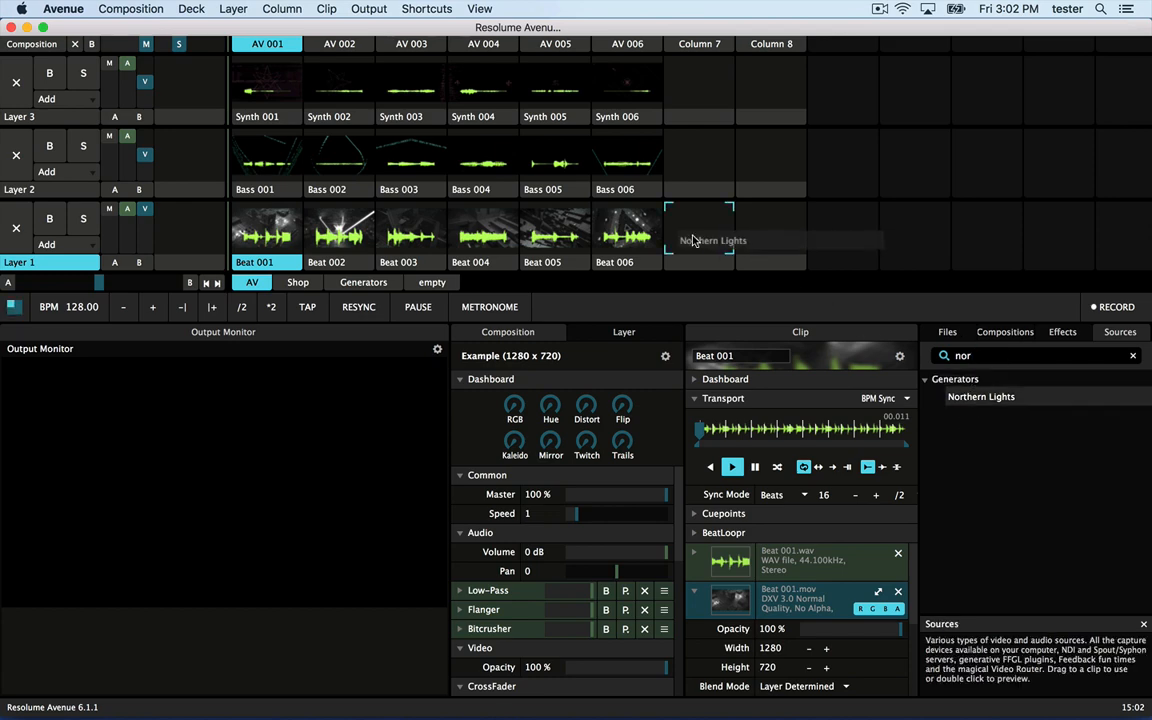
Launch the Northern Lights generator clip on layer 1 so it fills the output.
double_click(700, 236)
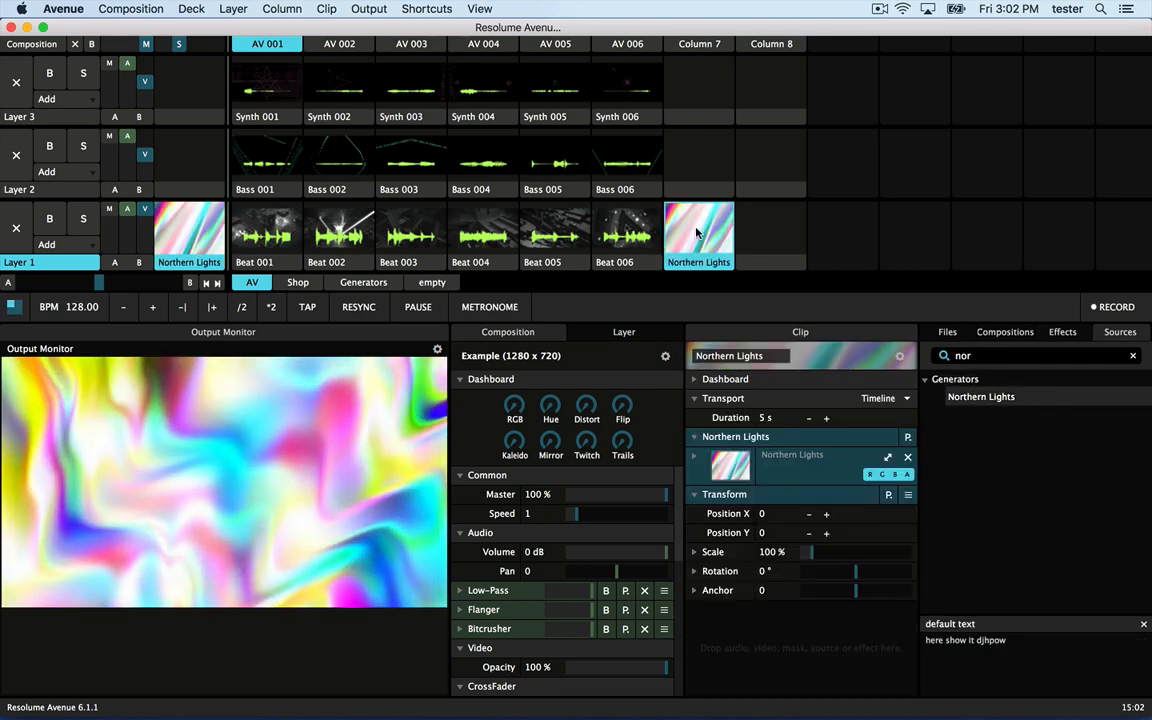